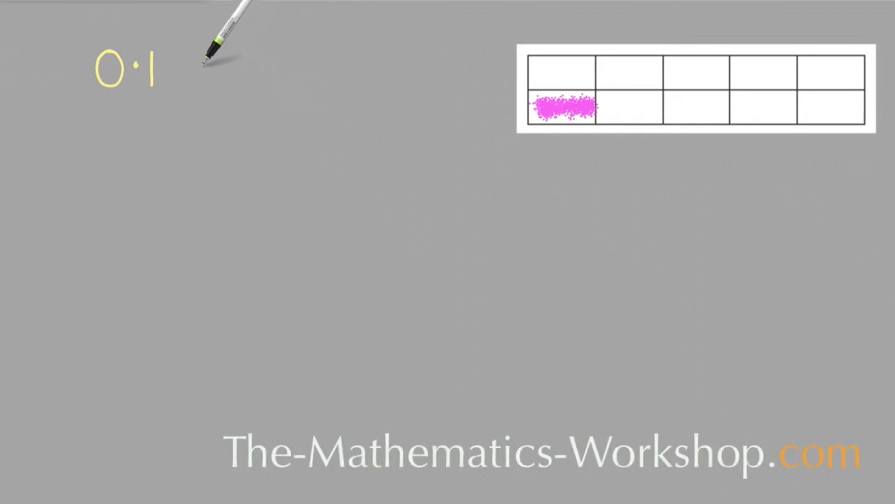
Step: Handwrite '0·1 = 1/10' in yellow at the top left, beside the shaded grid
text(= 1/10)
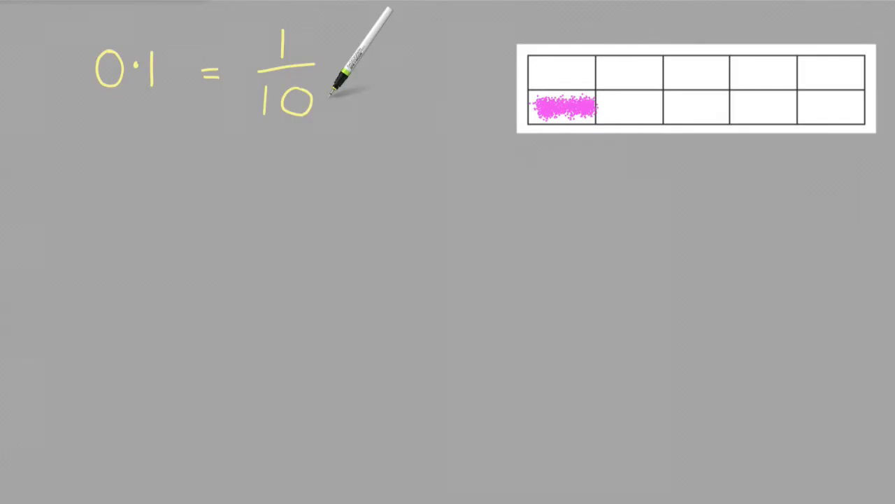
mouse_move(336, 91)
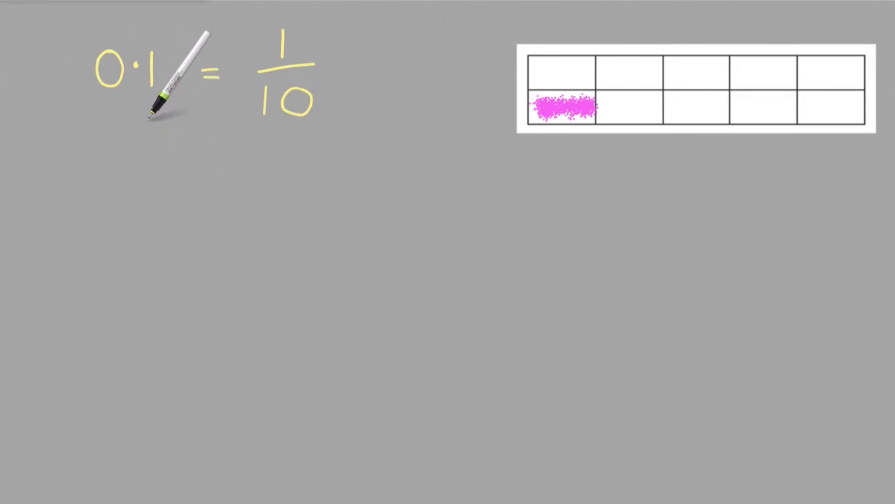
Step: Draw an upward arrow under the 1 in 0·1 and label it 'one tenth'
drag(148, 122, 148, 178)
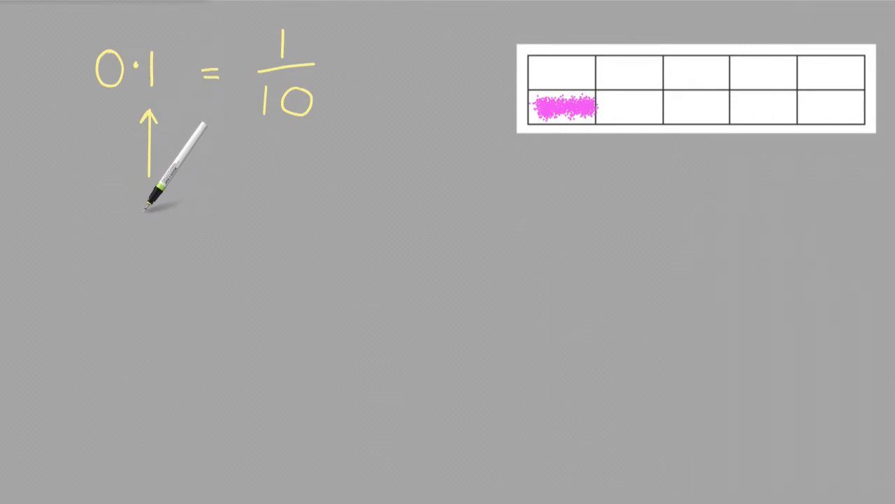
text(one tenth)
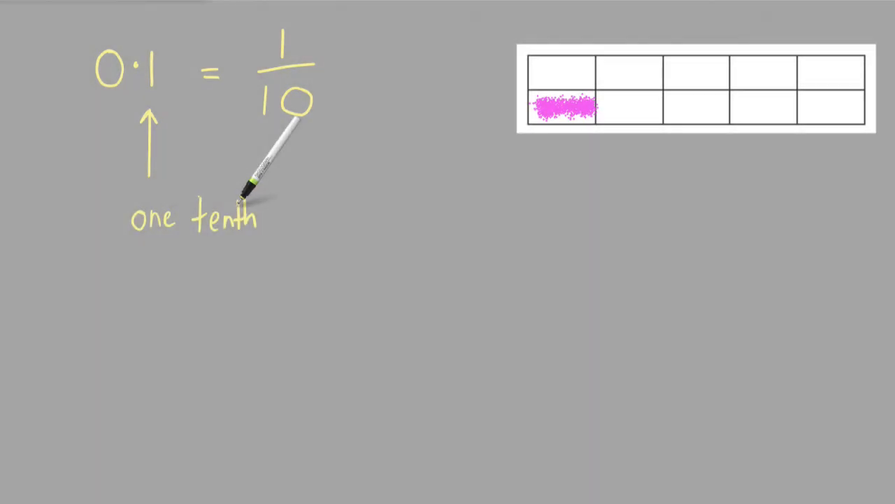